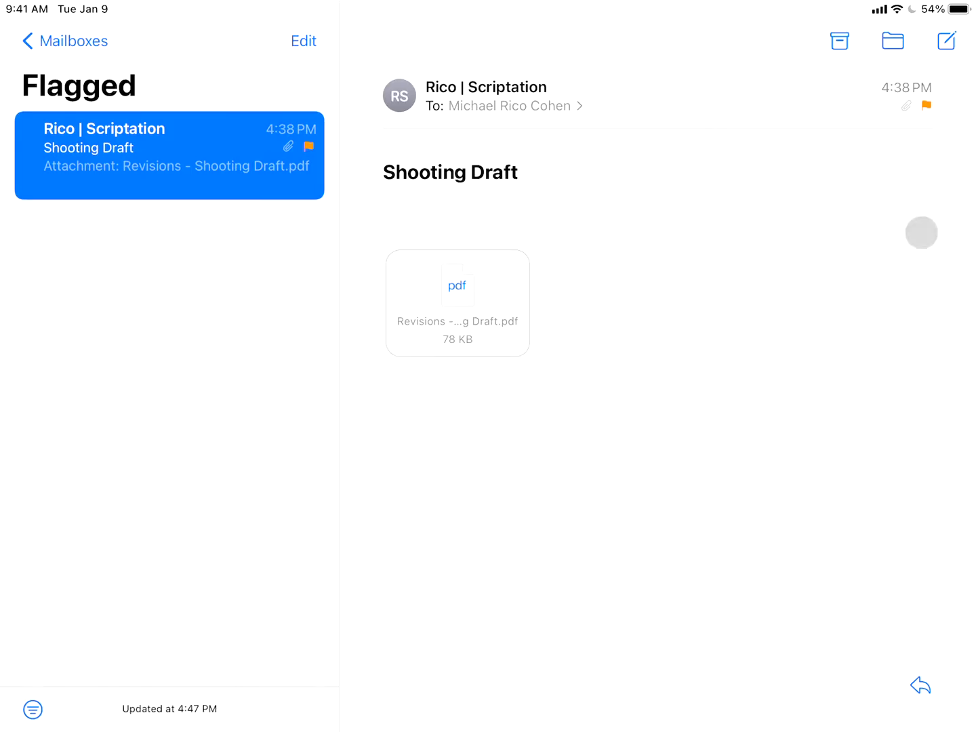
Open the 'Revisions - Shooting Draft.pdf' attachment in the Shooting Draft email.
click(456, 303)
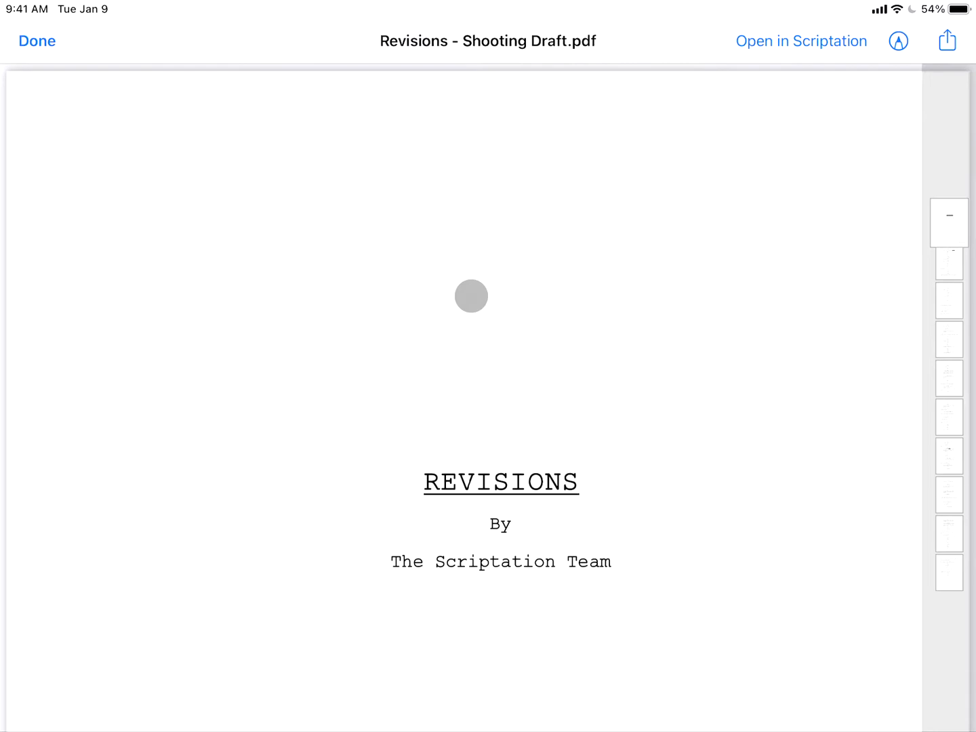
Open the share sheet for the Revisions - Shooting Draft PDF preview.
click(800, 40)
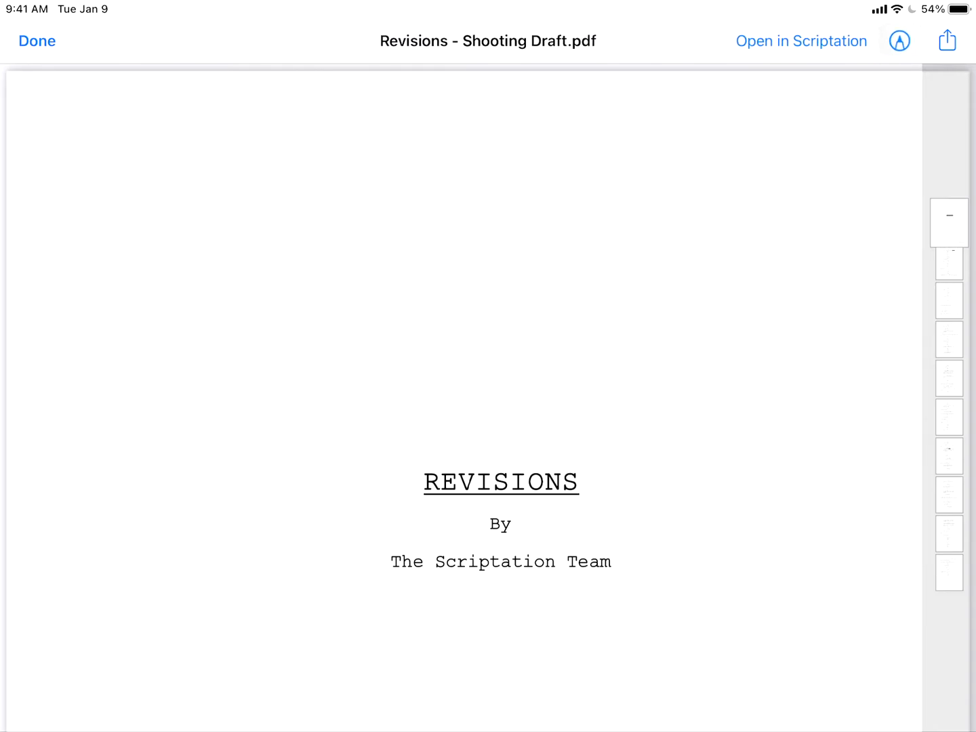
click(947, 41)
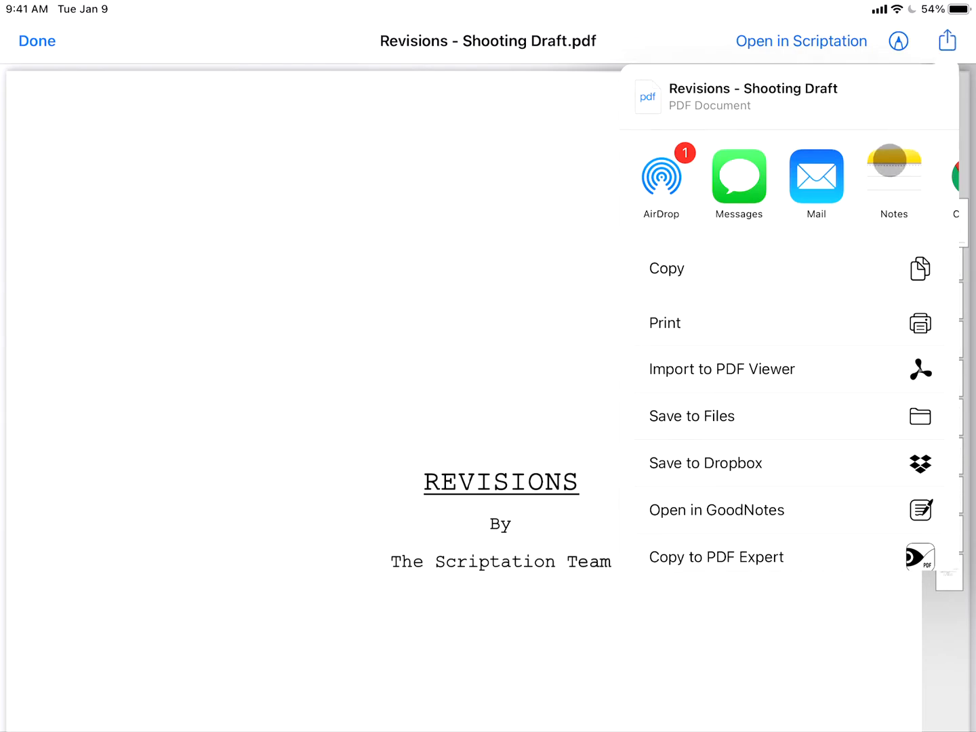
Scroll to the end of the share sheet's app row and open More.
scroll(left, 3)
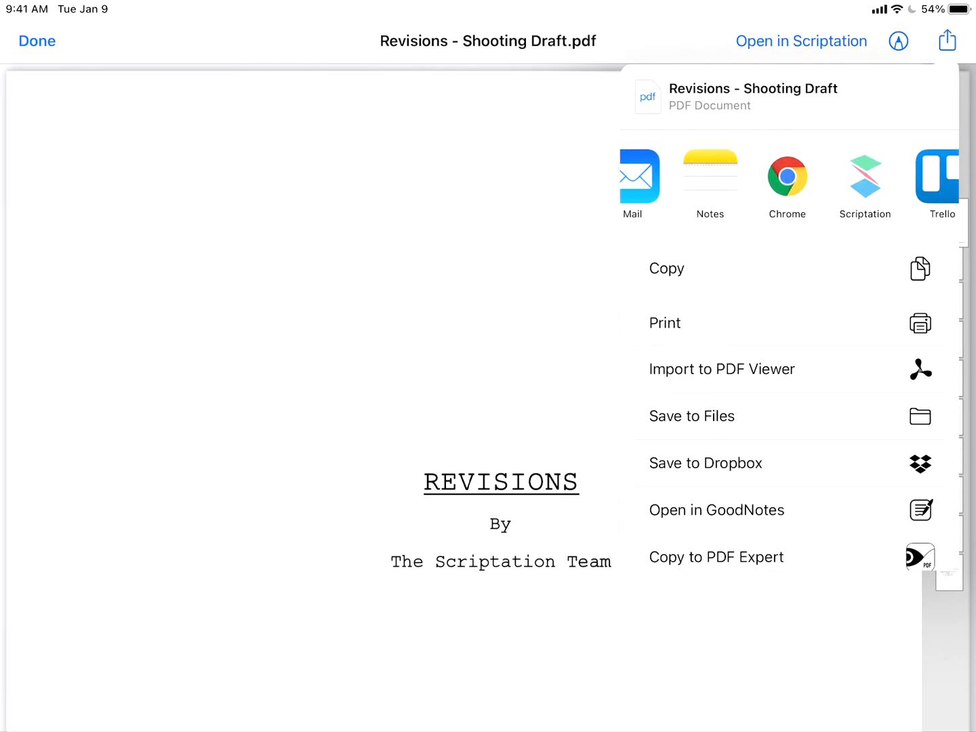
scroll(left, 3)
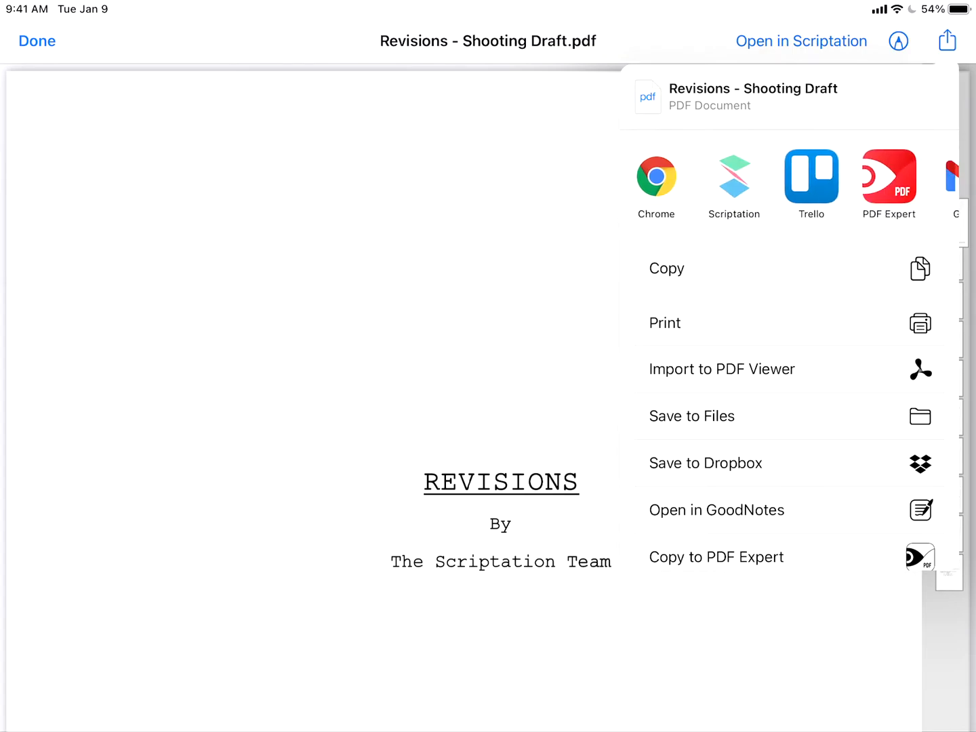
scroll(left, 3)
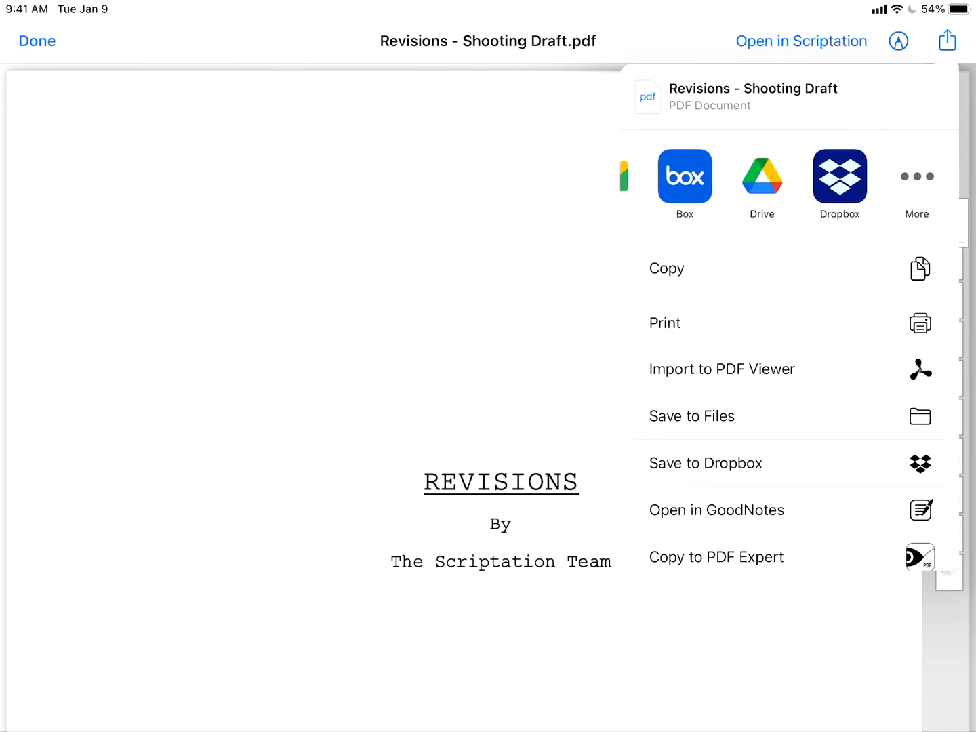
click(916, 176)
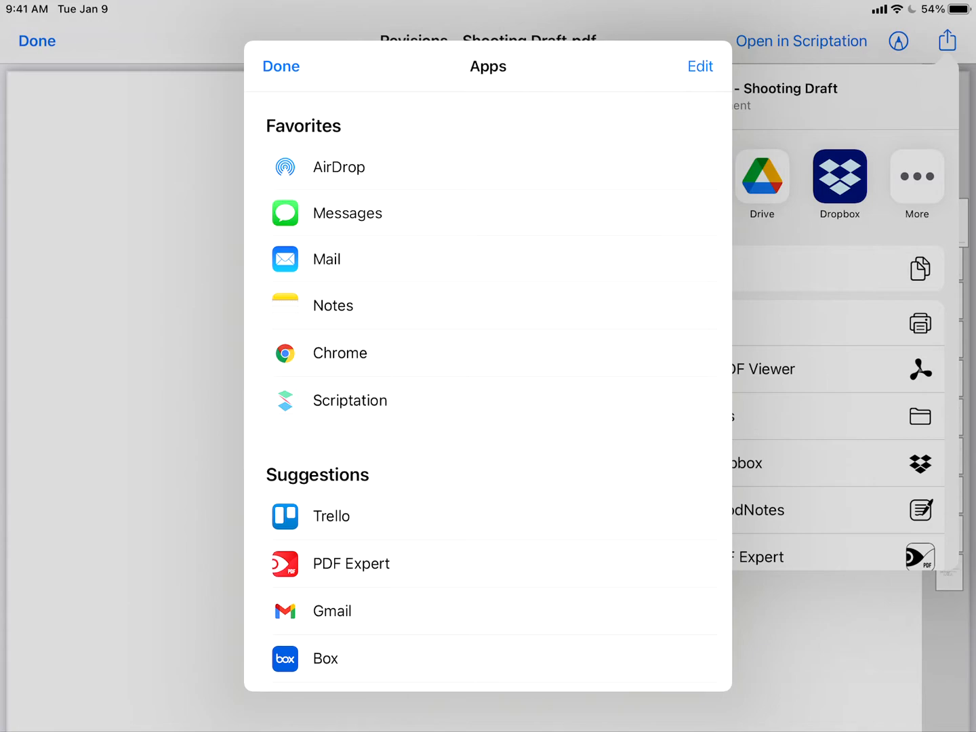
Choose Scriptation from the Favorites apps list to import the PDF.
click(666, 346)
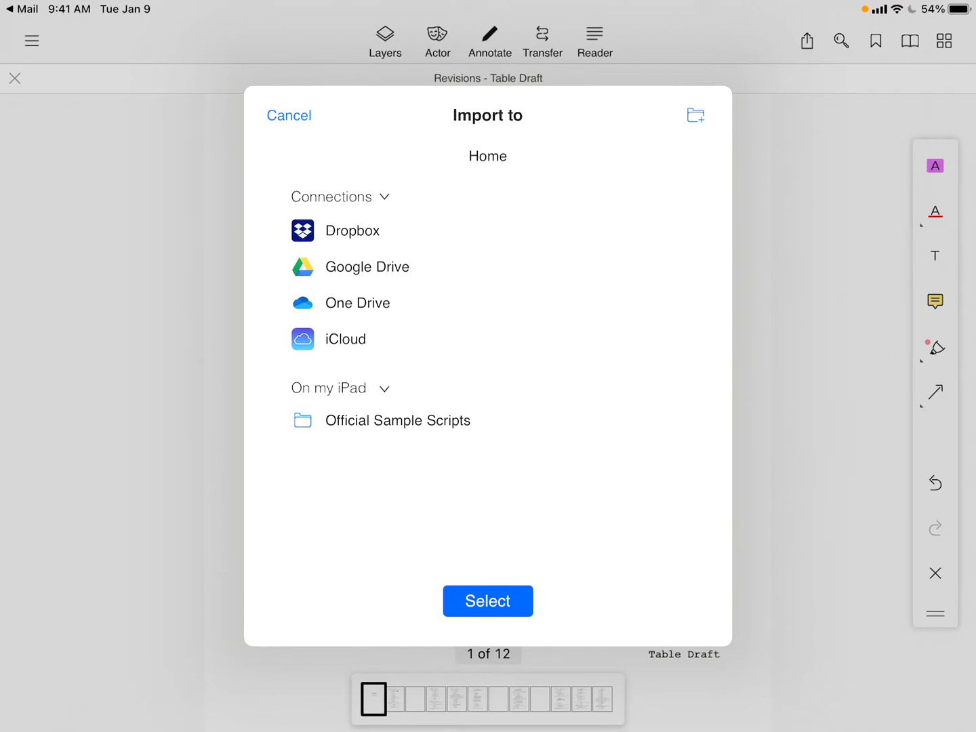
Browse the Dropbox folder, then return to Home as the import destination.
click(352, 231)
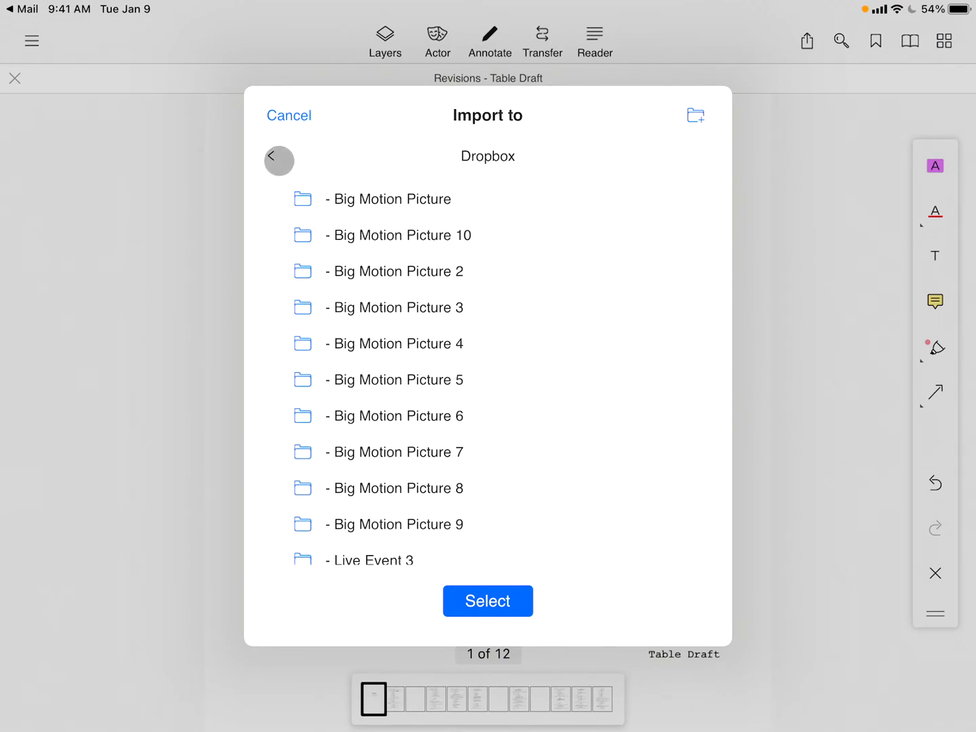
click(279, 161)
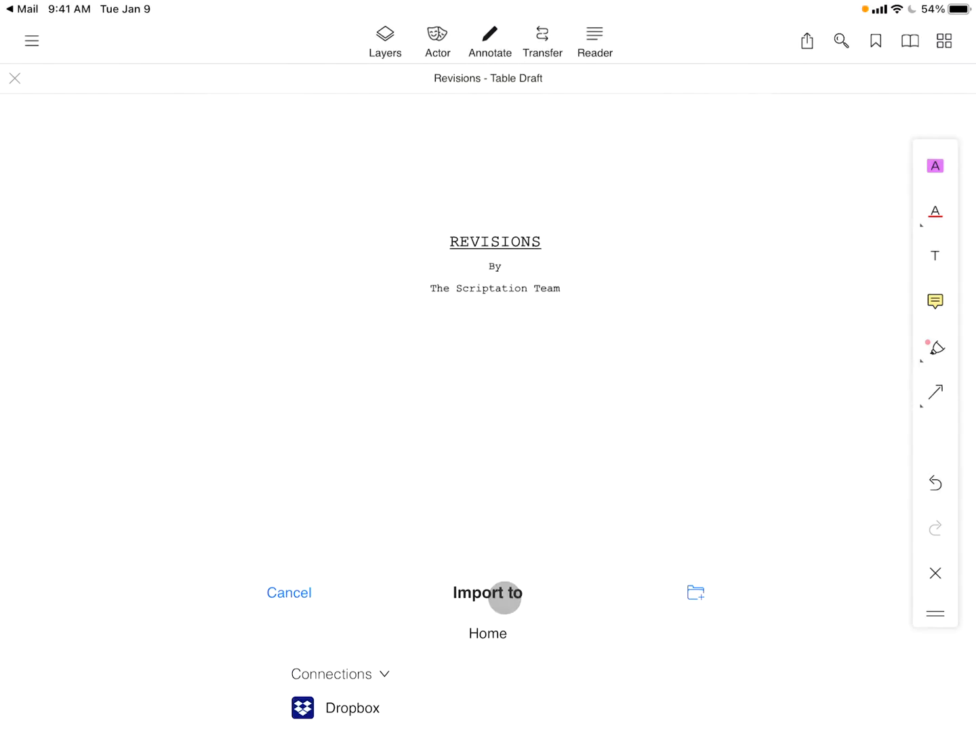